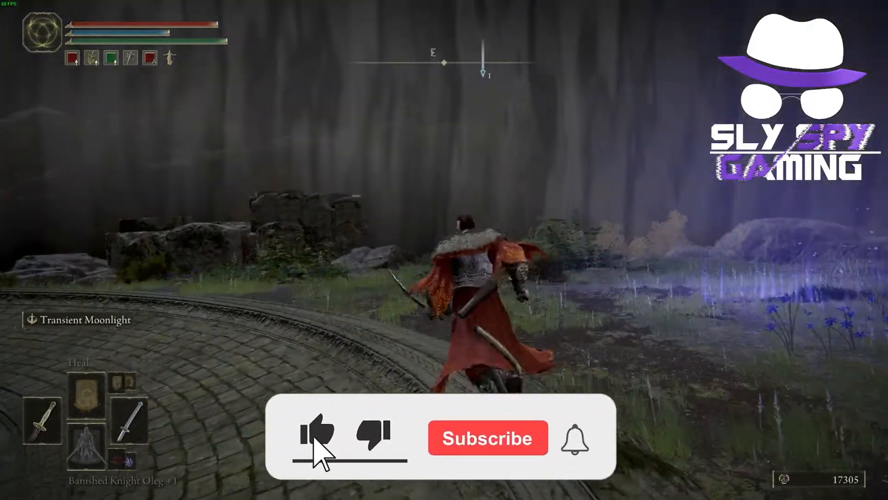
# Step: Bring up the Elden Ring world map over the gameplay view with the map key
pyautogui.click(488, 438)
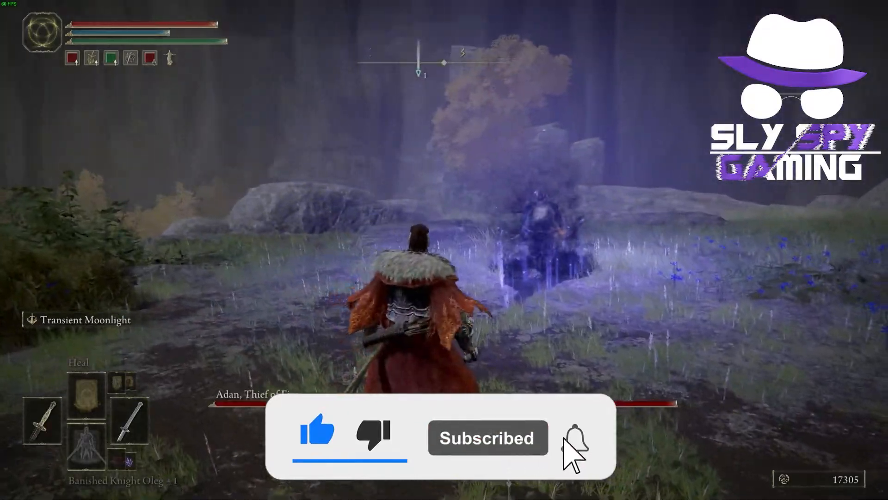
pyautogui.click(573, 437)
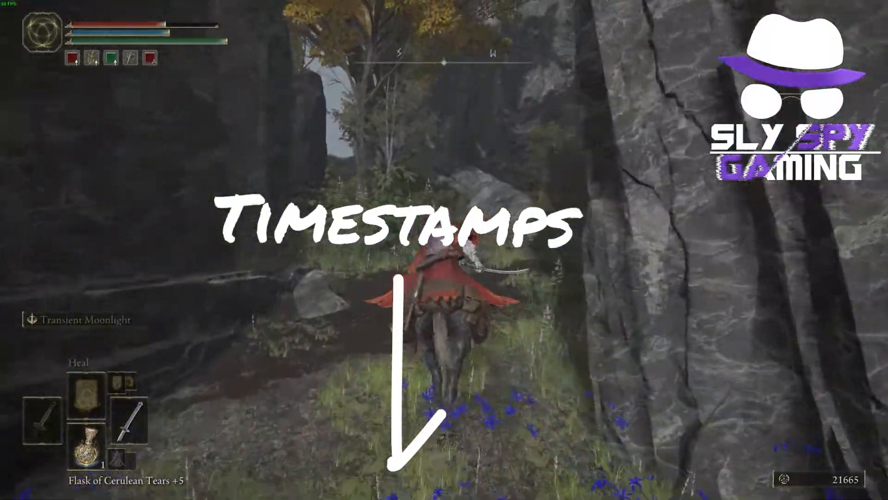
pyautogui.press('m')
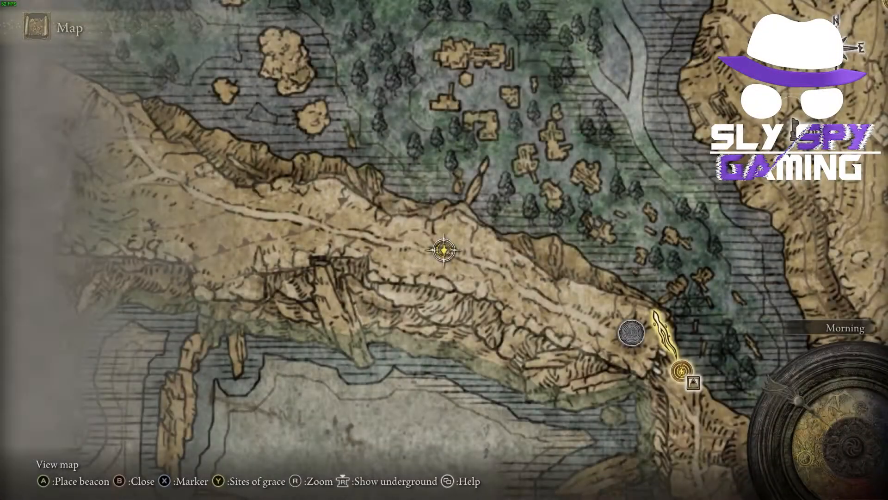
pyautogui.press('b')
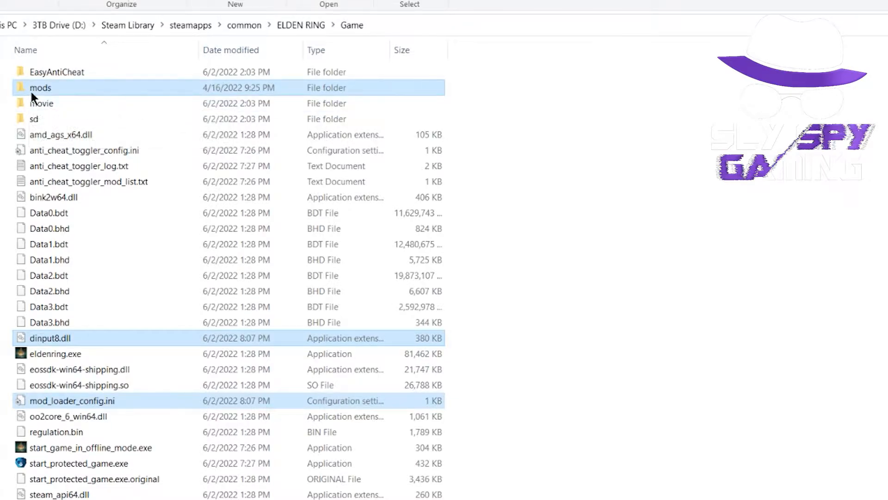
pyautogui.moveTo(40, 87)
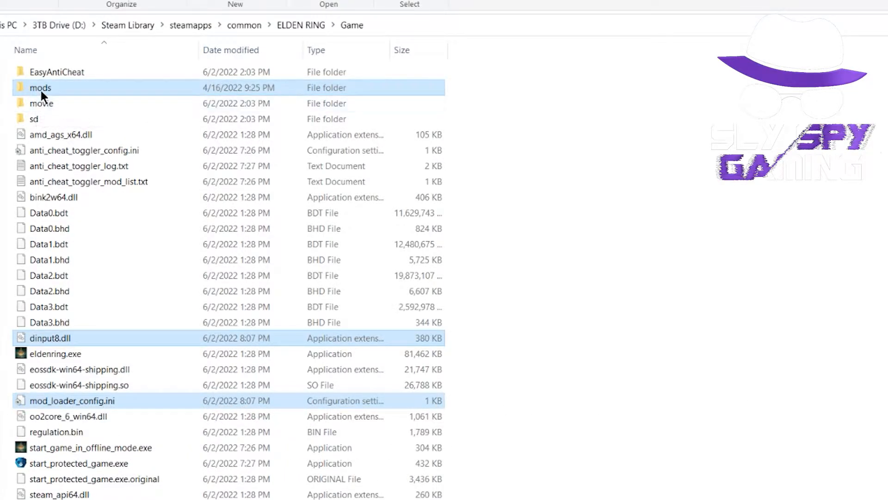
# Step: Launch Elden Ring from the Steam library and allow the Steam client's permission prompt
pyautogui.doubleClick(40, 87)
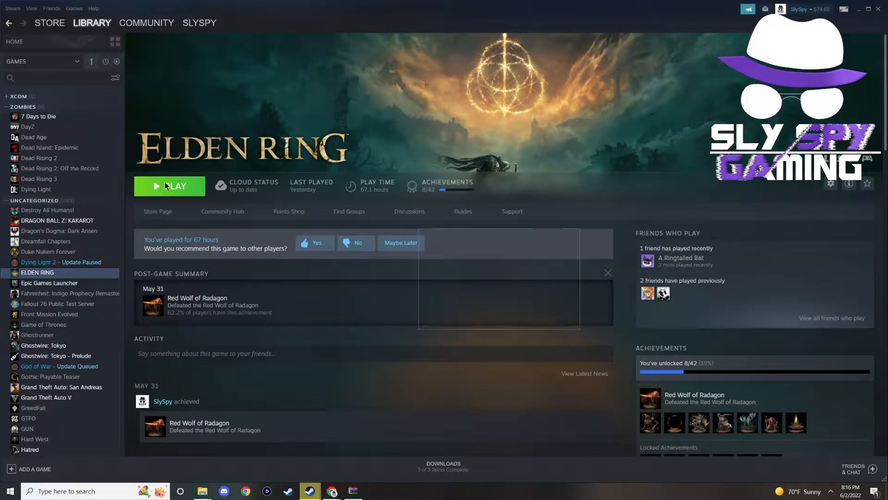
pyautogui.click(169, 186)
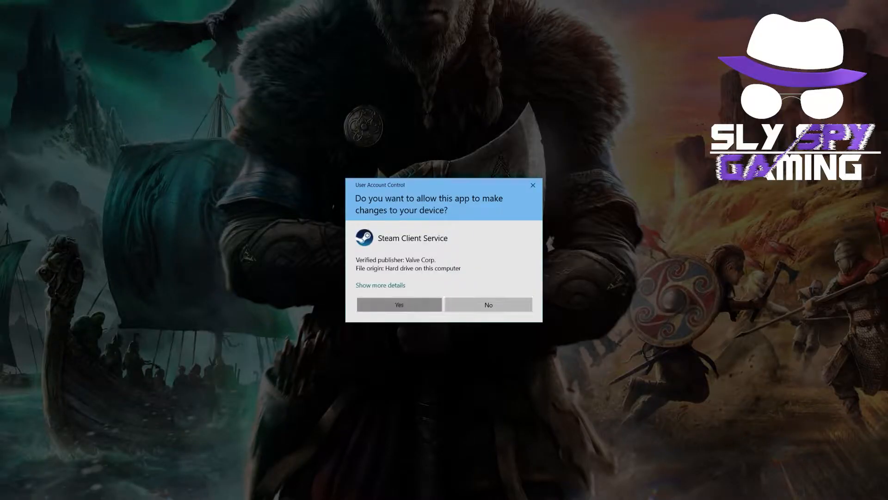
pyautogui.click(398, 304)
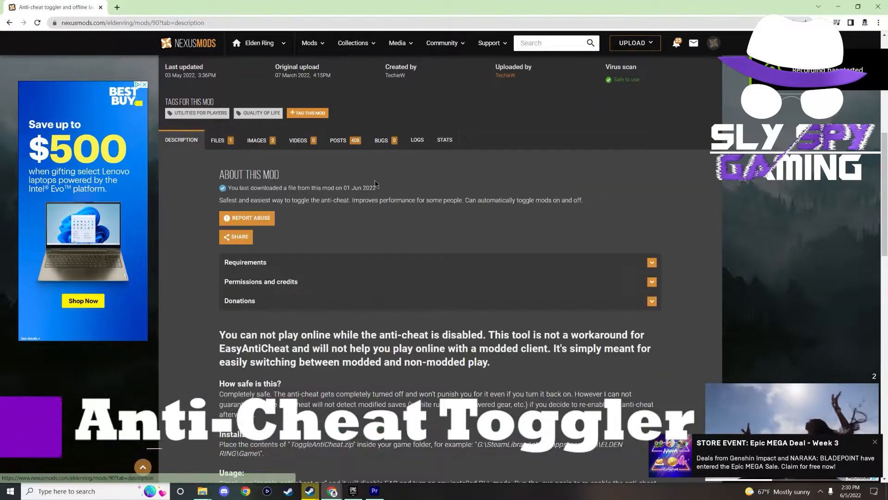
pyautogui.scroll(-3)
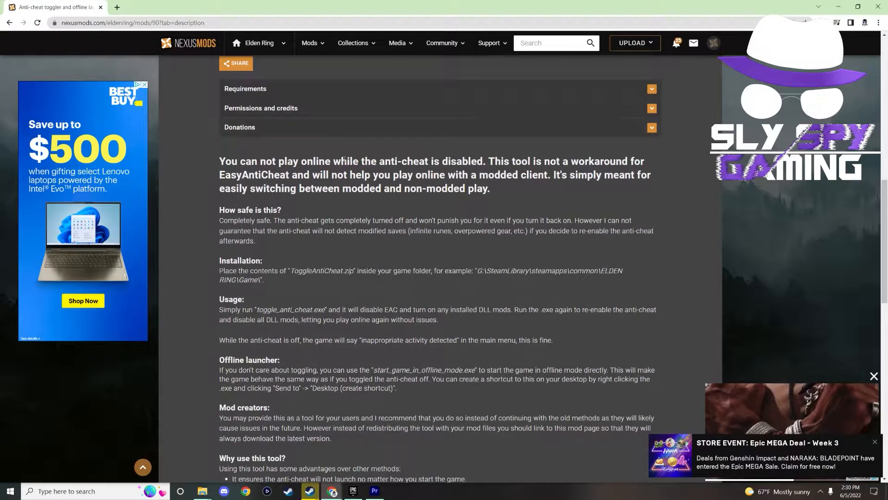
pyautogui.scroll(-3)
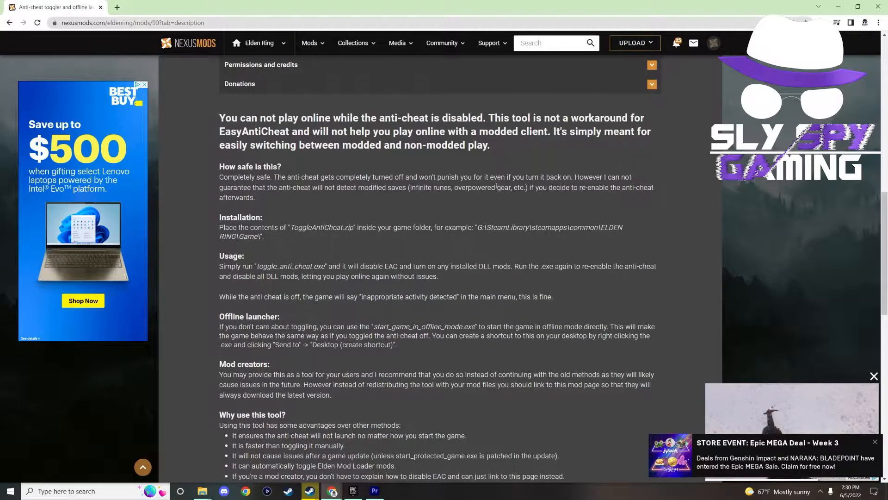
pyautogui.scroll(-3)
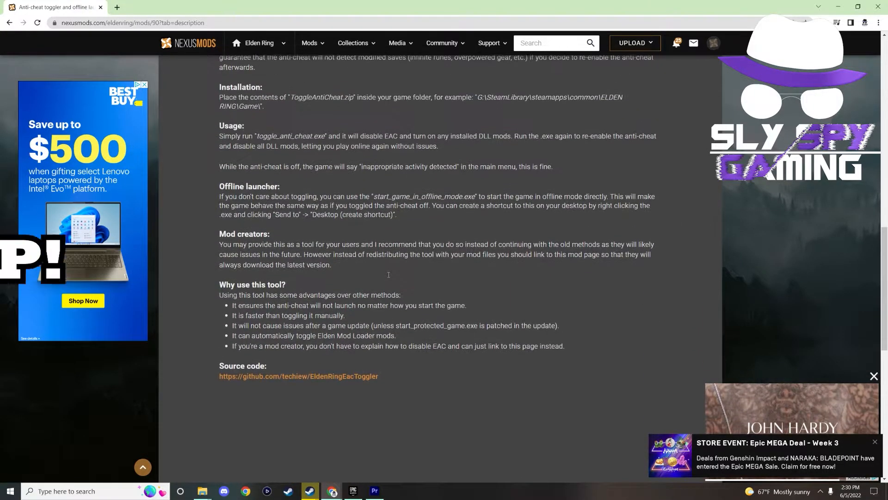
pyautogui.scroll(3)
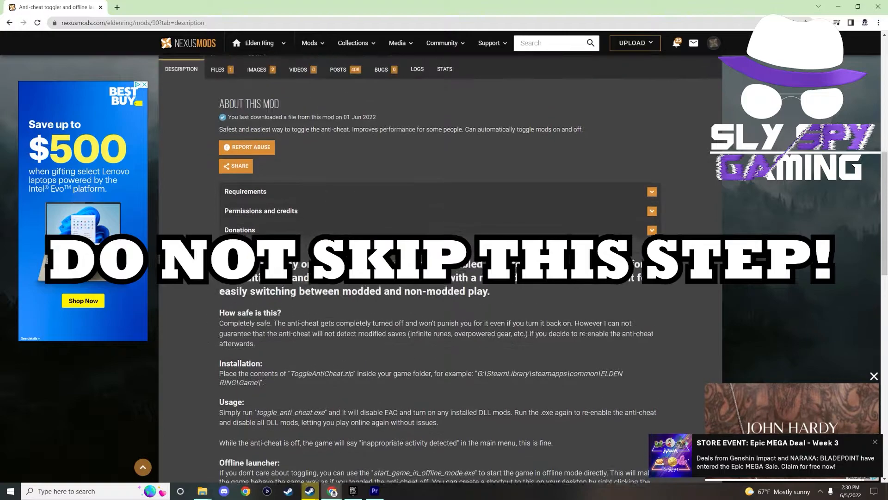
pyautogui.scroll(3)
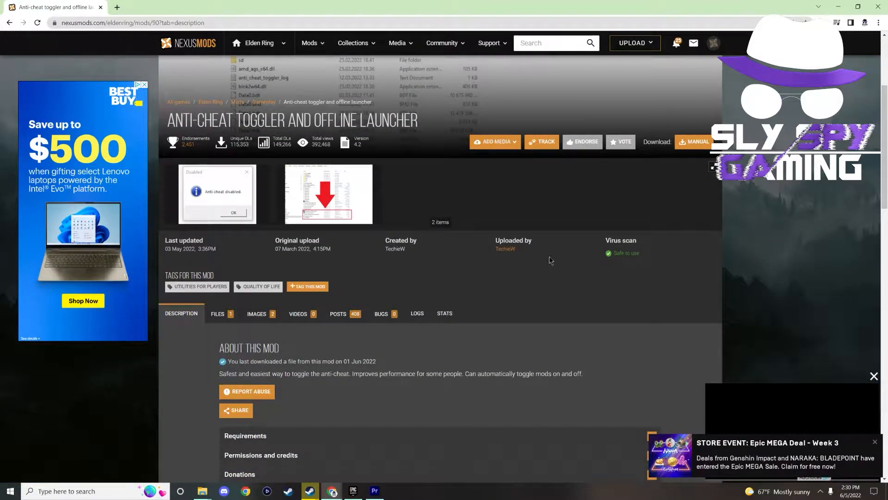
pyautogui.scroll(-3)
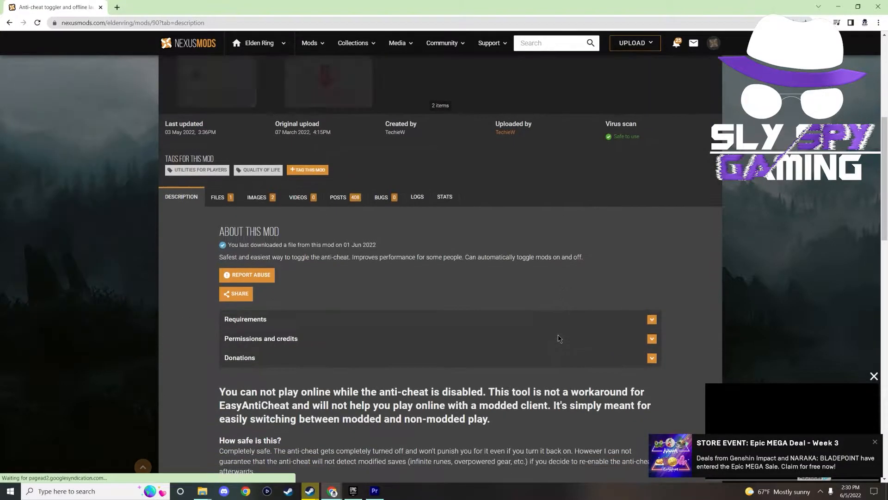
pyautogui.moveTo(202, 490)
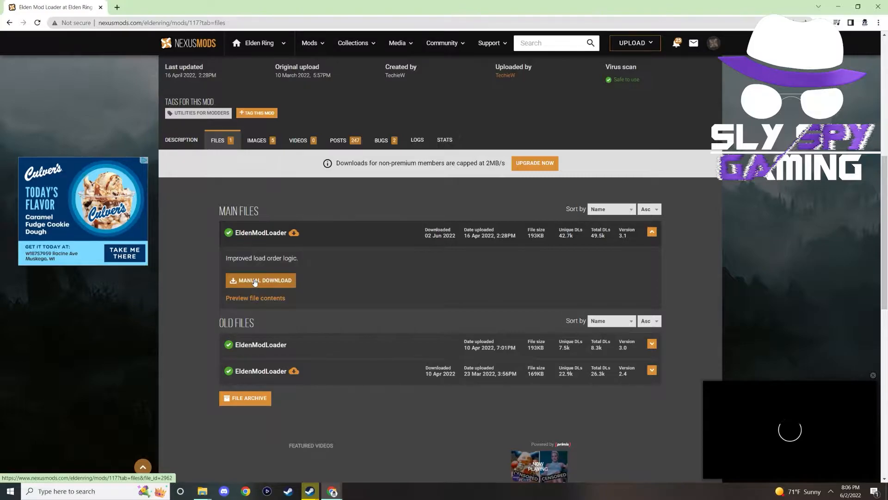
# Step: Start a manual free slow download of the EldenModLoader main zip archive
pyautogui.click(261, 281)
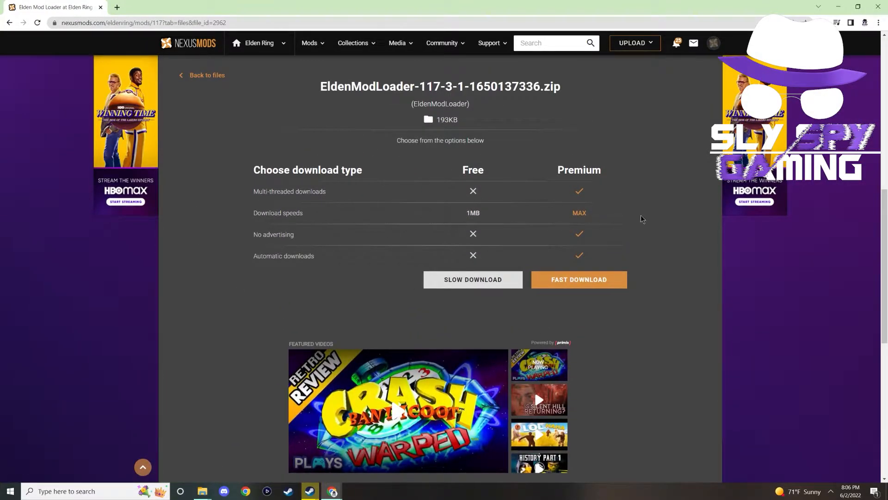
pyautogui.moveTo(473, 280)
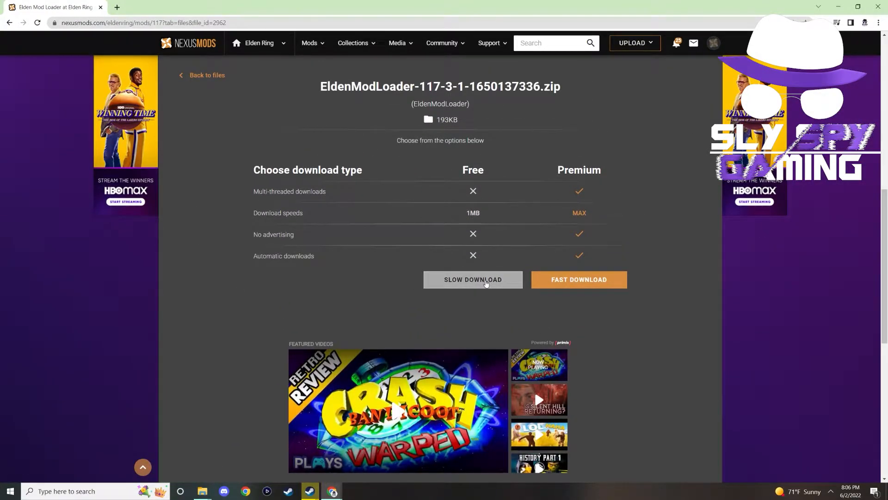
pyautogui.click(473, 280)
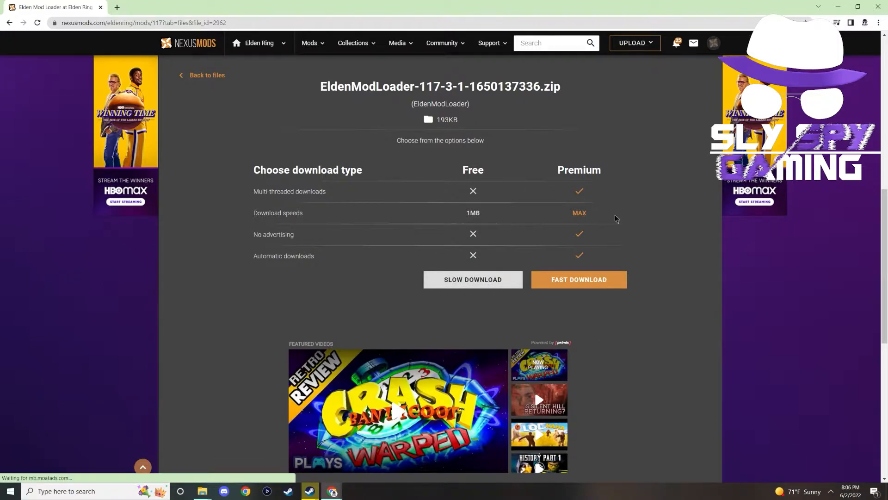
pyautogui.click(473, 280)
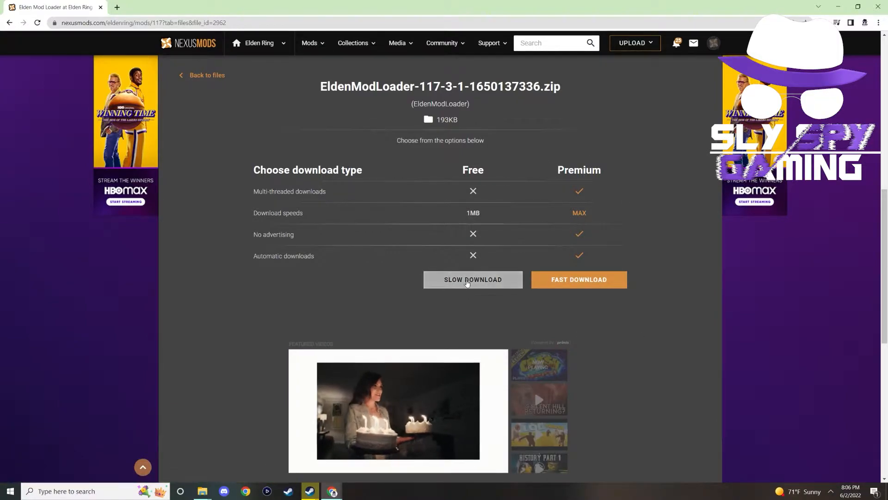
# Step: Place the mod loader's mods folder, dinput8.dll and mod_loader_config.ini into the Game folder
pyautogui.click(473, 280)
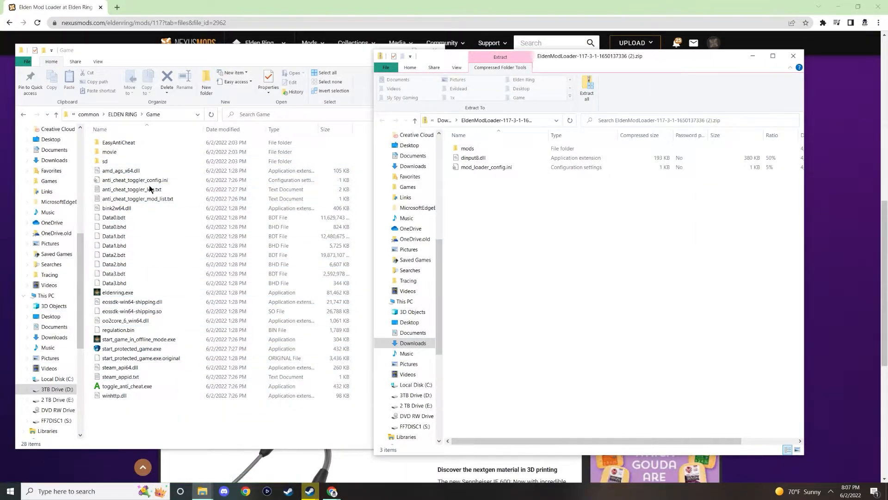
pyautogui.click(120, 376)
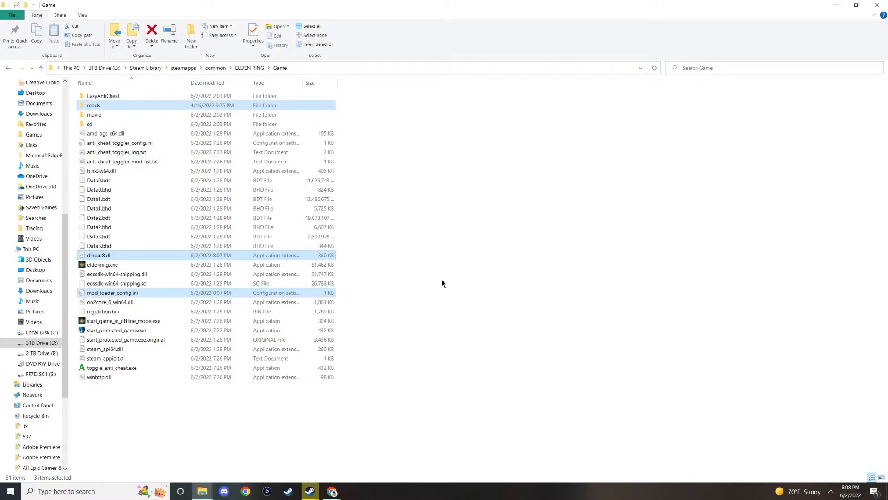
pyautogui.moveTo(95, 115)
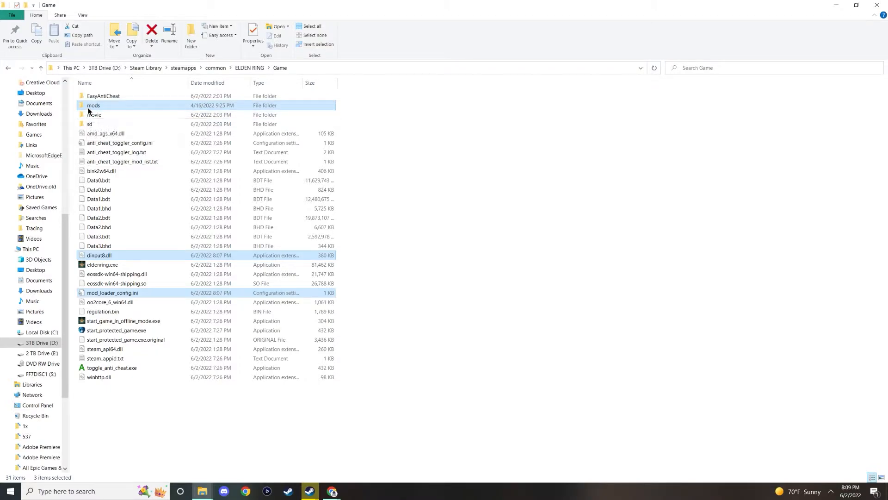
pyautogui.doubleClick(93, 105)
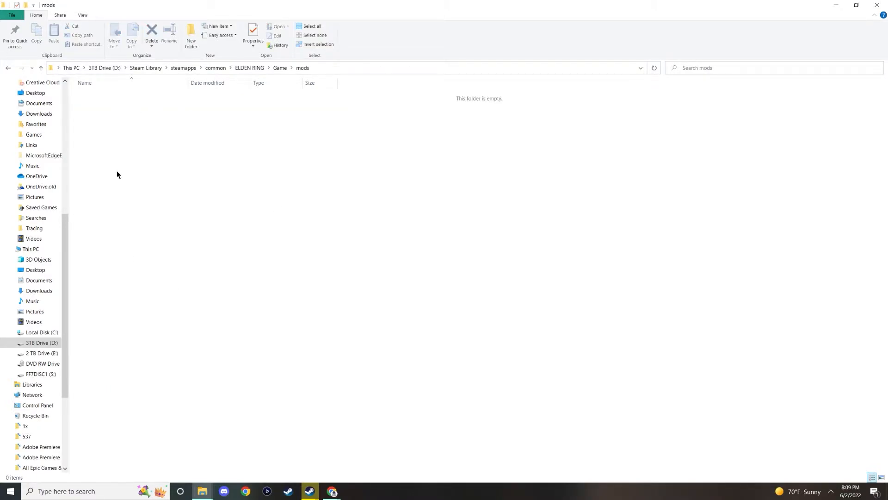
pyautogui.moveTo(287, 132)
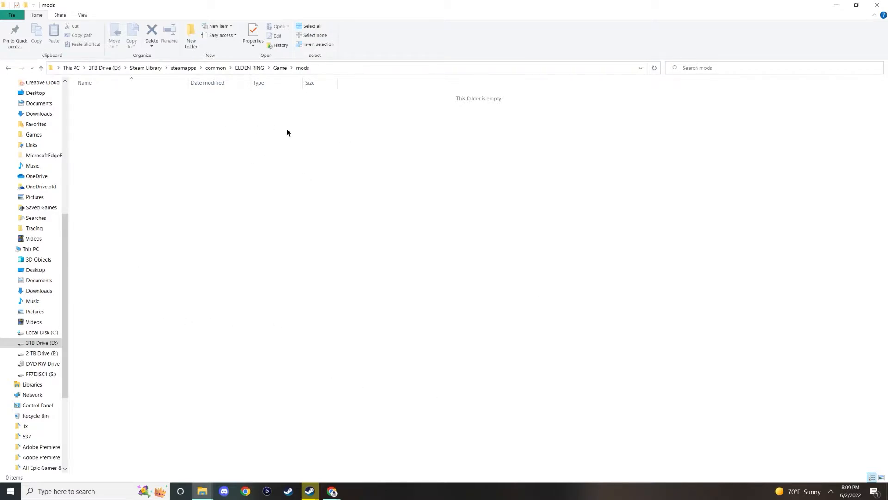
pyautogui.moveTo(259, 209)
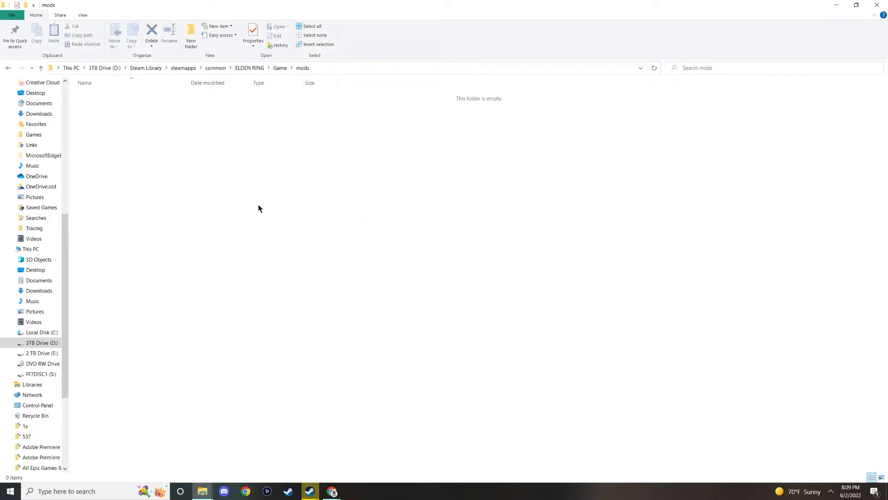
pyautogui.moveTo(554, 266)
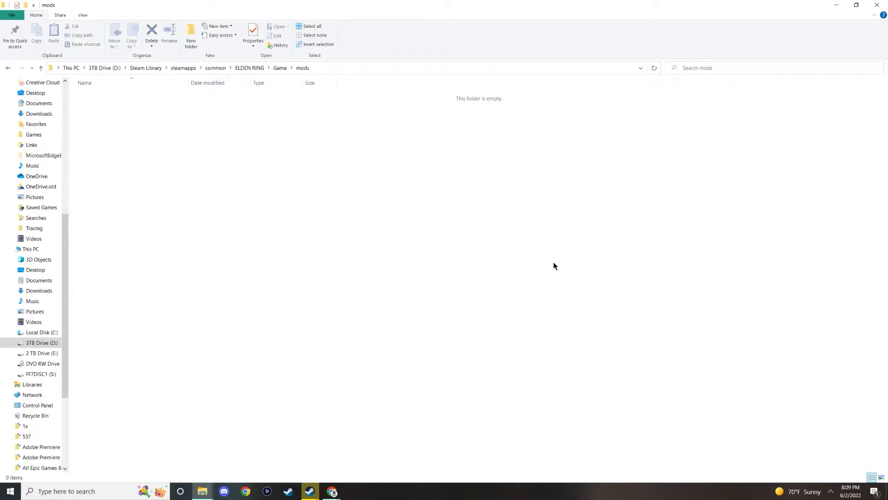
pyautogui.moveTo(209, 178)
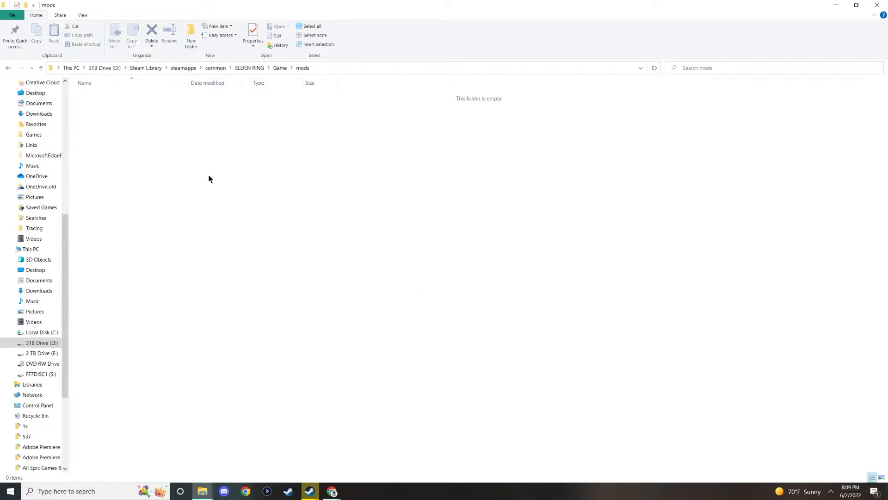
pyautogui.moveTo(379, 170)
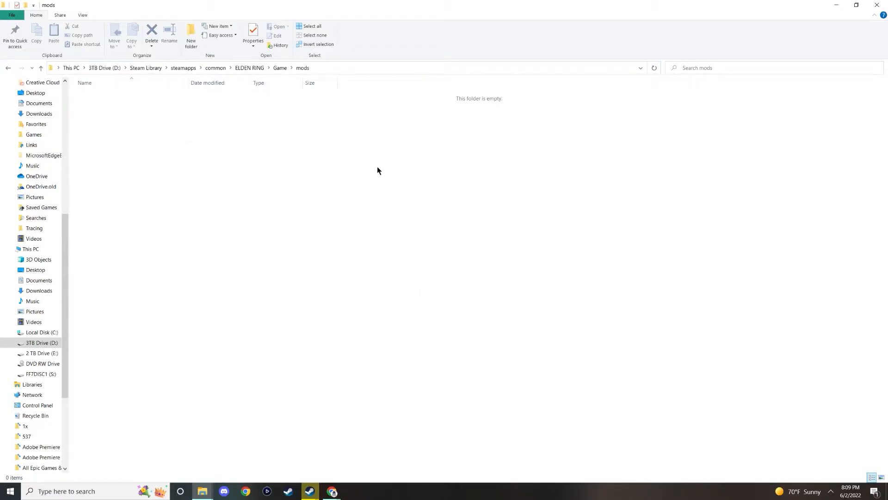
pyautogui.moveTo(304, 251)
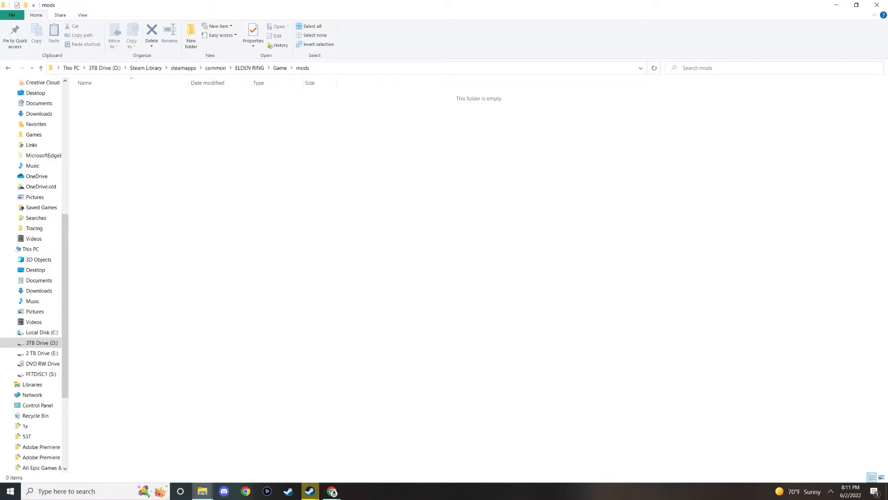
pyautogui.click(245, 494)
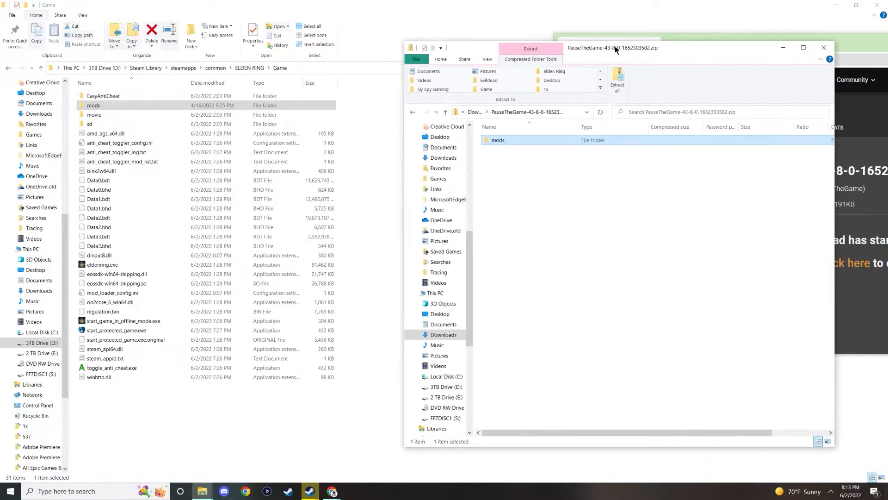
pyautogui.moveTo(515, 112)
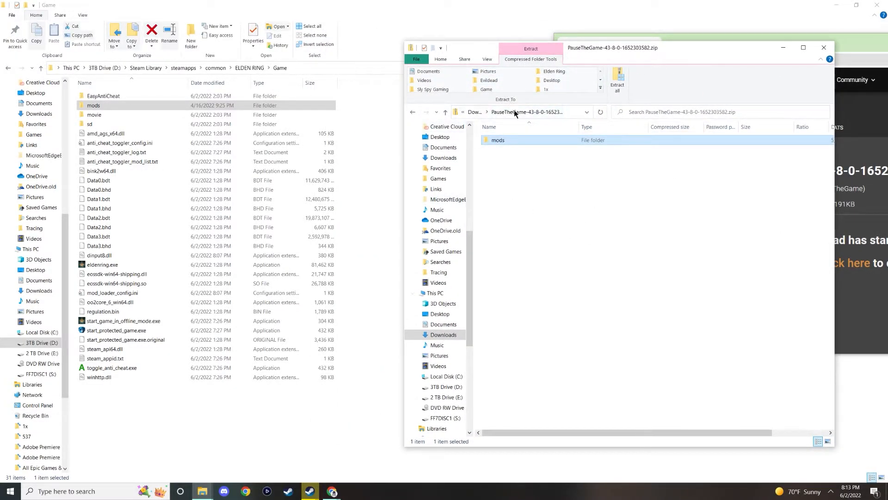
pyautogui.moveTo(483, 109)
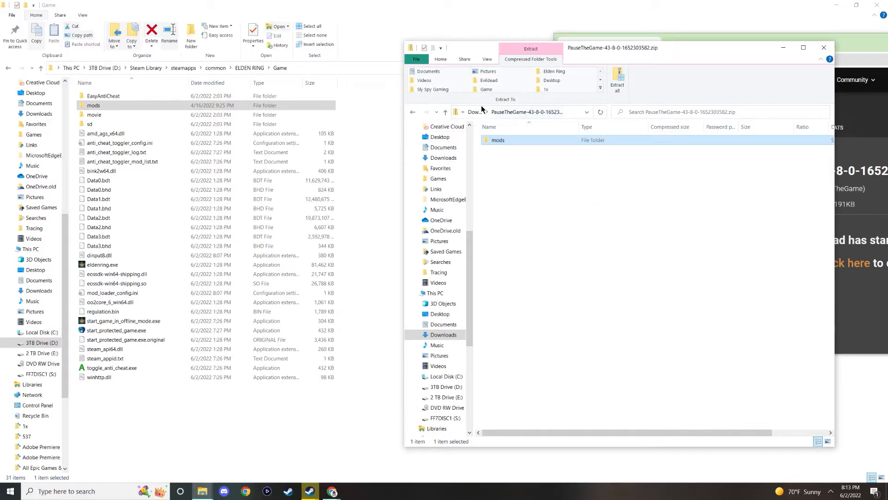
pyautogui.moveTo(536, 133)
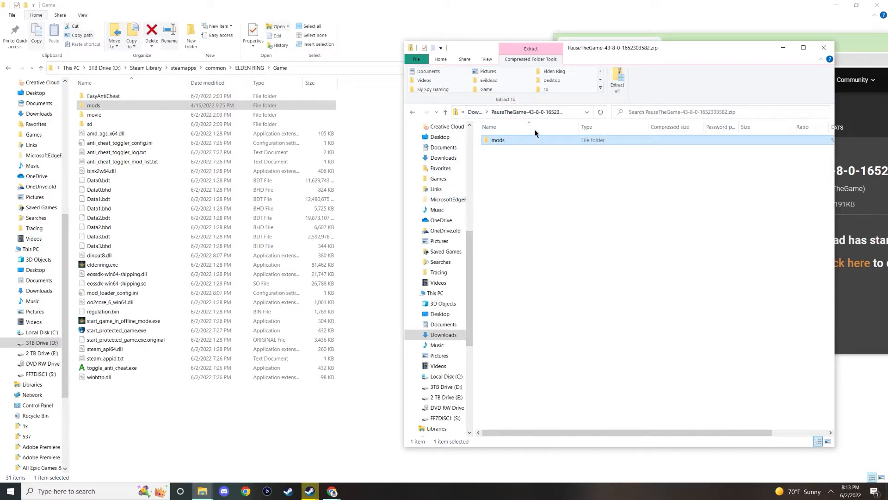
pyautogui.moveTo(546, 142)
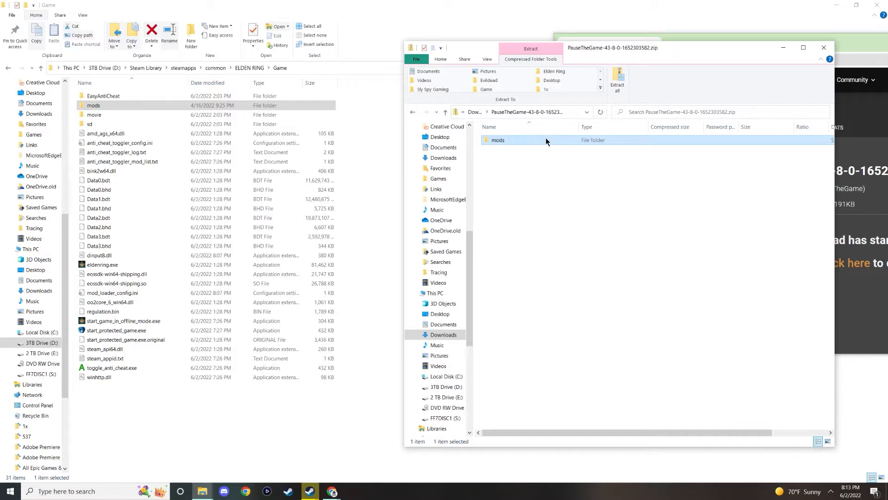
pyautogui.moveTo(537, 144)
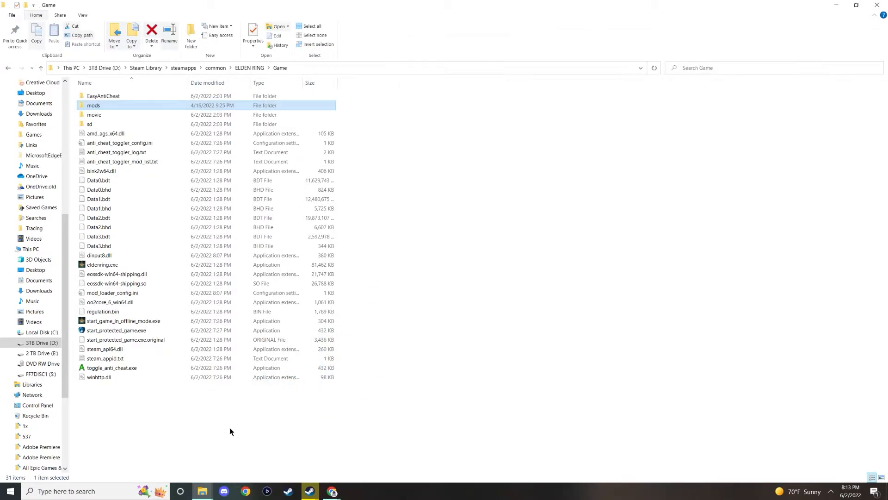
pyautogui.moveTo(104, 107)
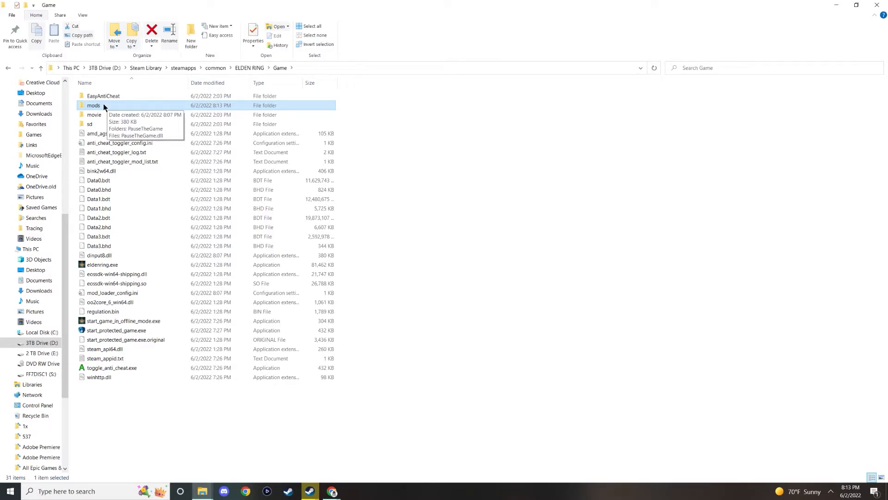
# Step: Check that the Game mods folder holds the PauseTheGame folder and PauseTheGame.dll
pyautogui.doubleClick(94, 105)
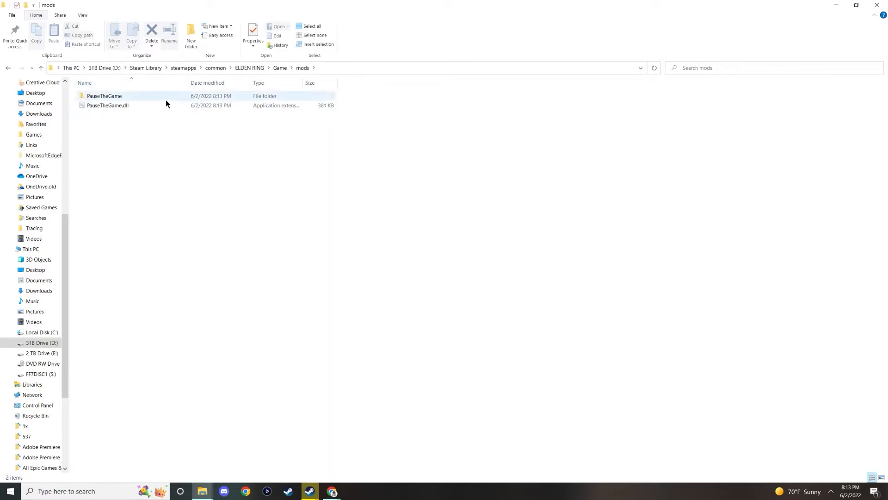
pyautogui.moveTo(101, 95)
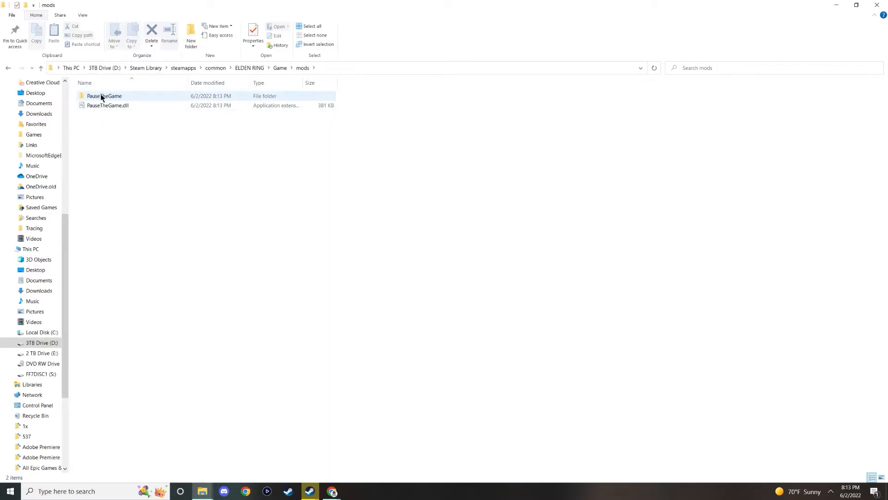
pyautogui.click(105, 96)
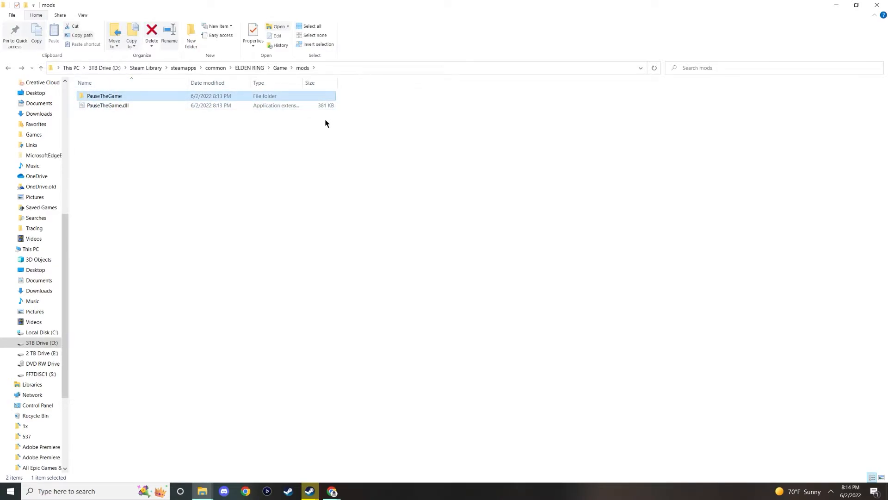
pyautogui.moveTo(318, 82)
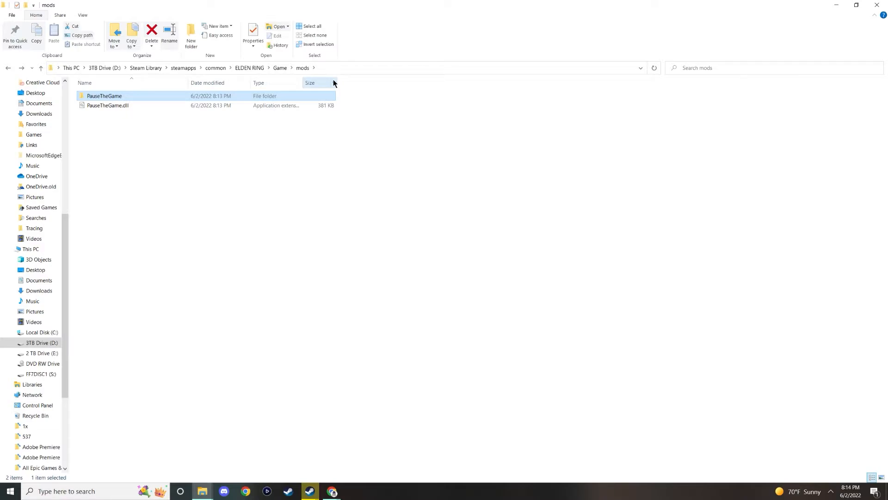
pyautogui.moveTo(400, 112)
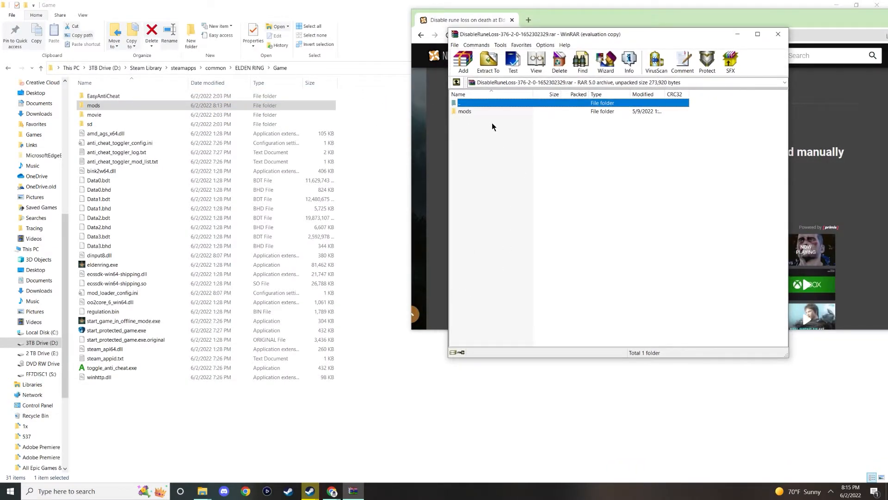
# Step: Extract the DisableRuneLoss archive's mods content so DisableRuneLoss.dll sits beside PauseTheGame.dll
pyautogui.click(465, 111)
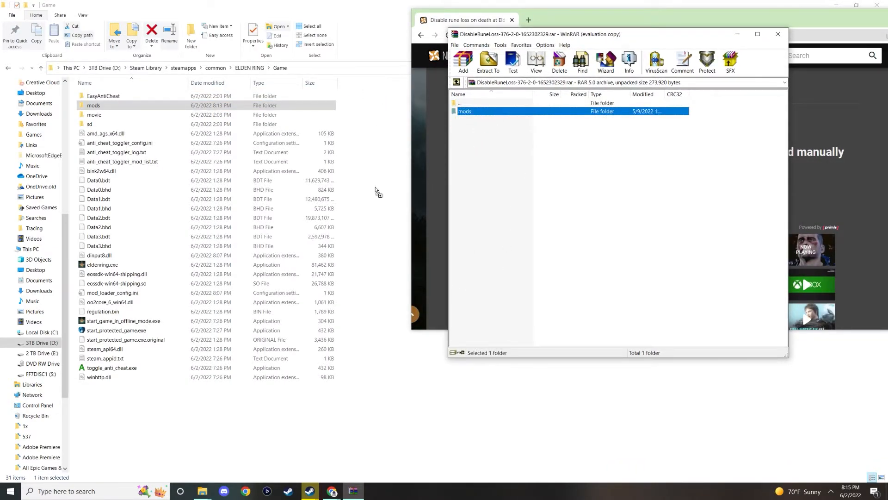
pyautogui.doubleClick(94, 106)
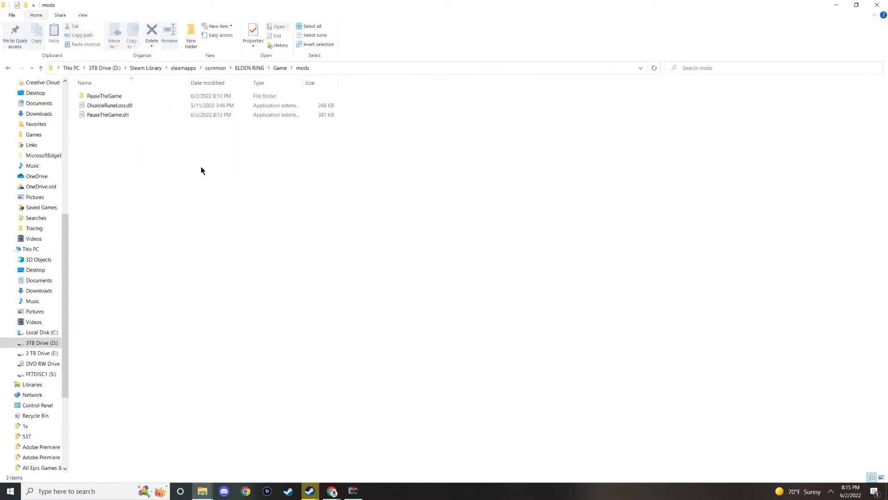
pyautogui.click(110, 106)
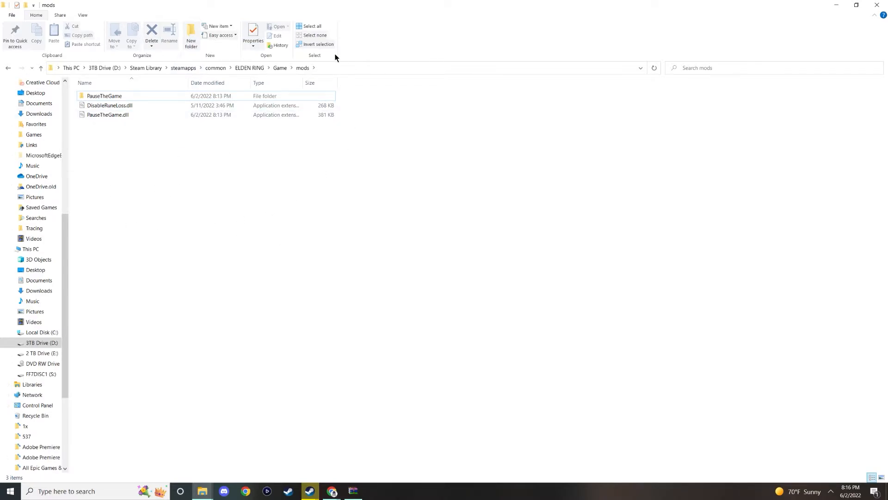
pyautogui.click(309, 491)
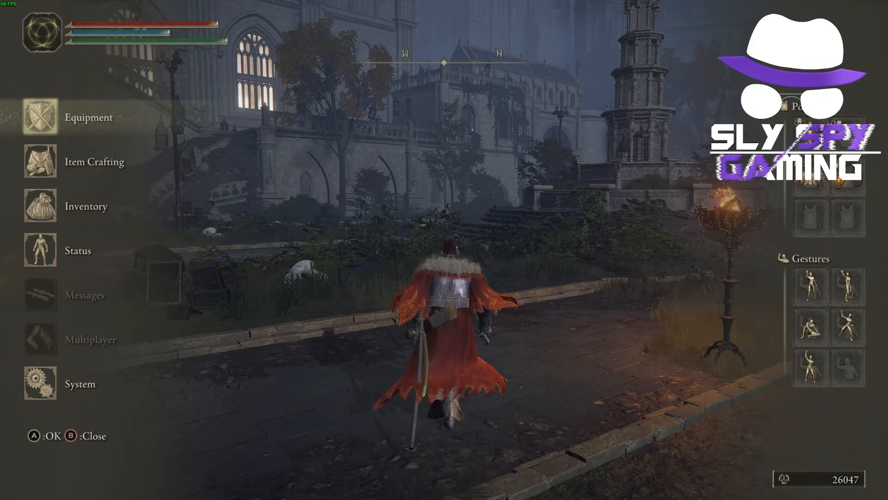
# Step: Confirm the world stays paused with the in-game menu open, then walk forward toward the Academy archway
pyautogui.click(849, 287)
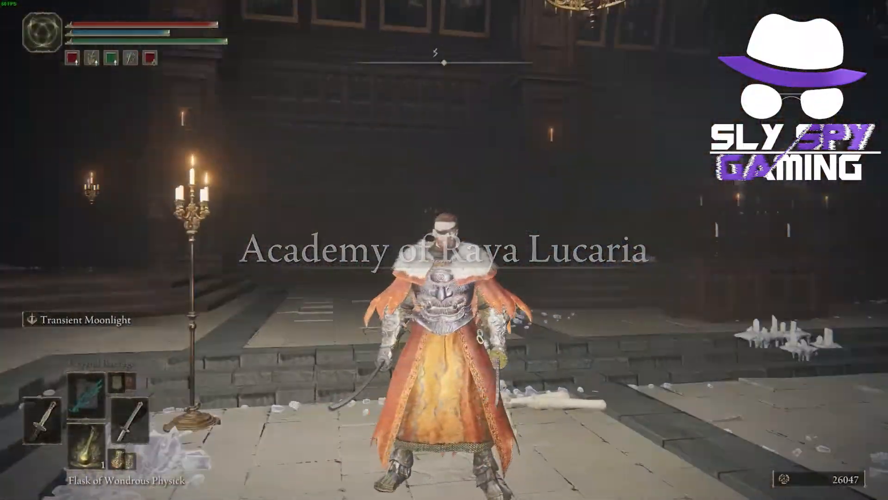
pyautogui.press('w')
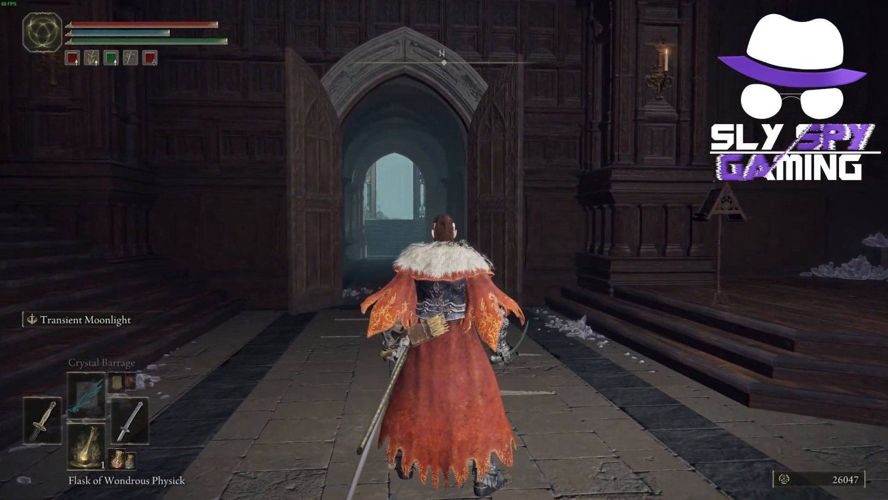
pyautogui.press('w')
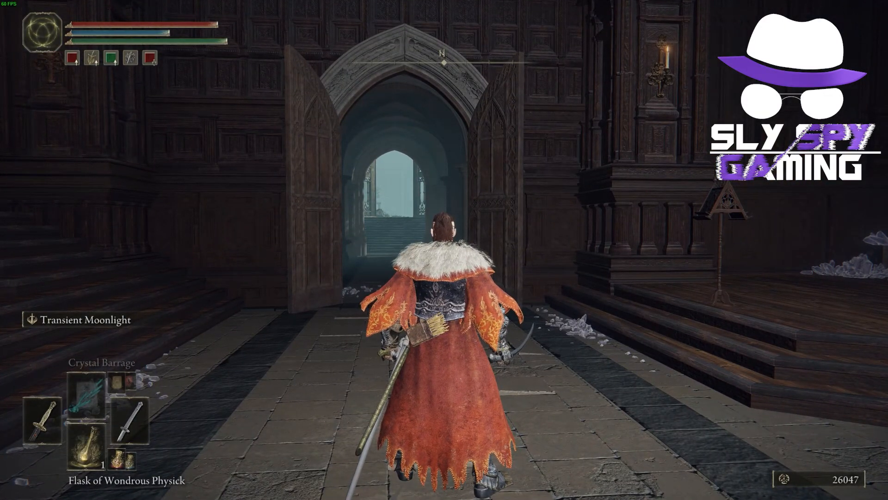